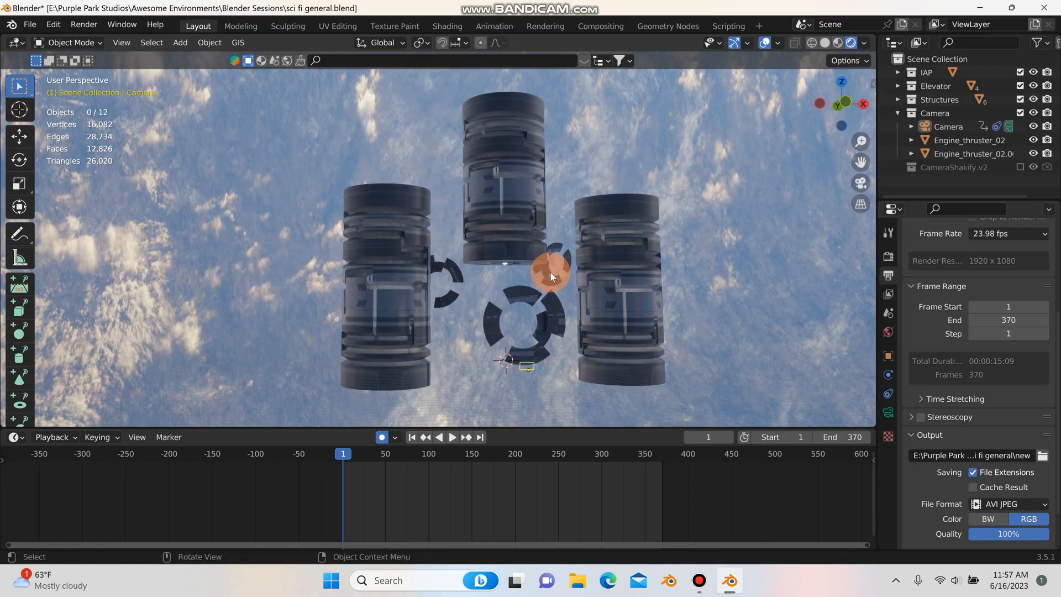
mouse_move(588, 291)
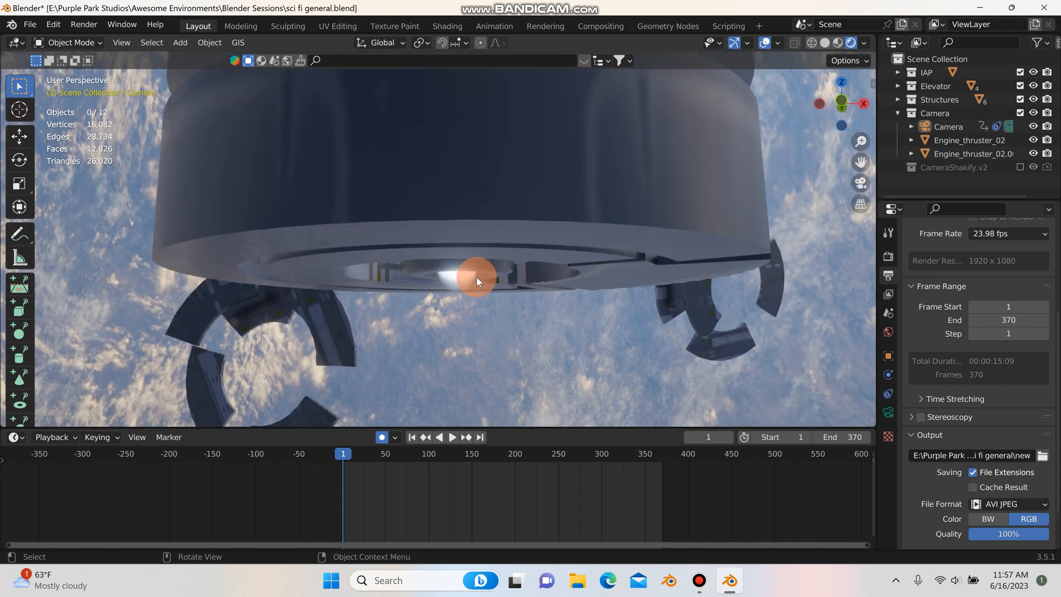
Play the elevator animation and switch the viewport to Solid shading
click(451, 436)
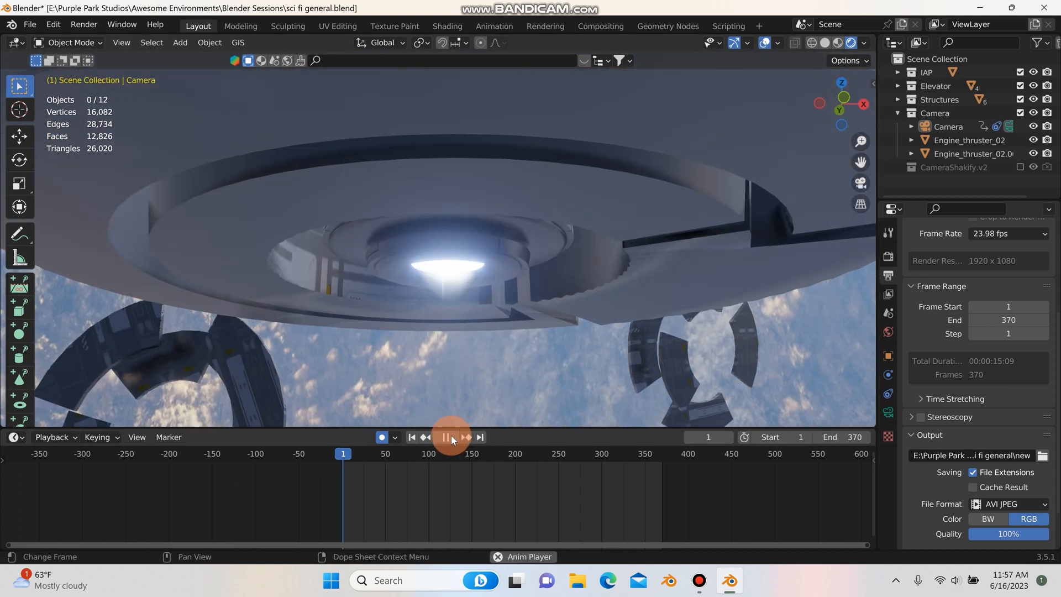
click(445, 440)
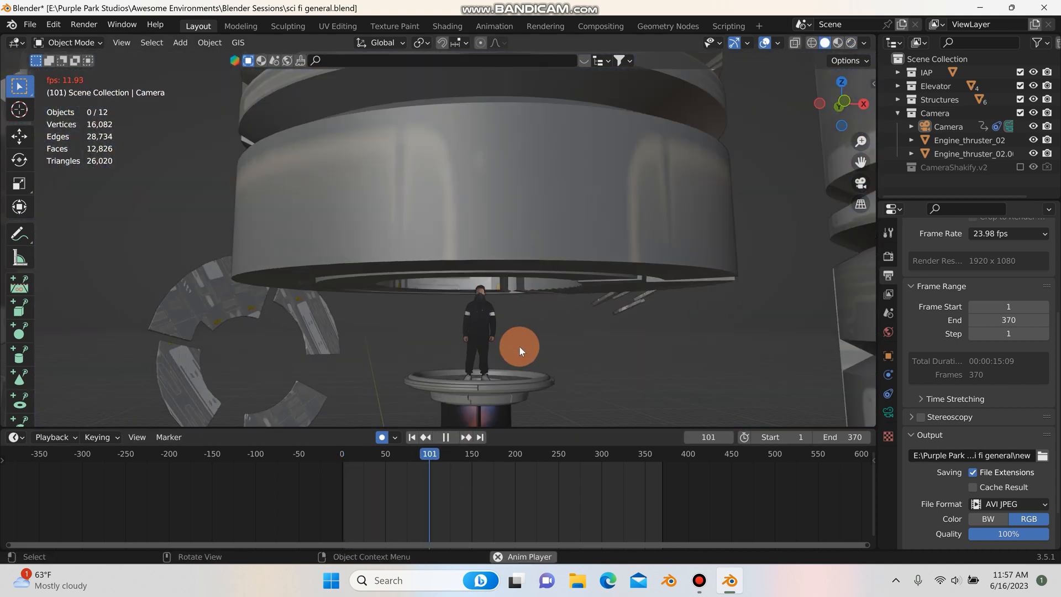
click(444, 437)
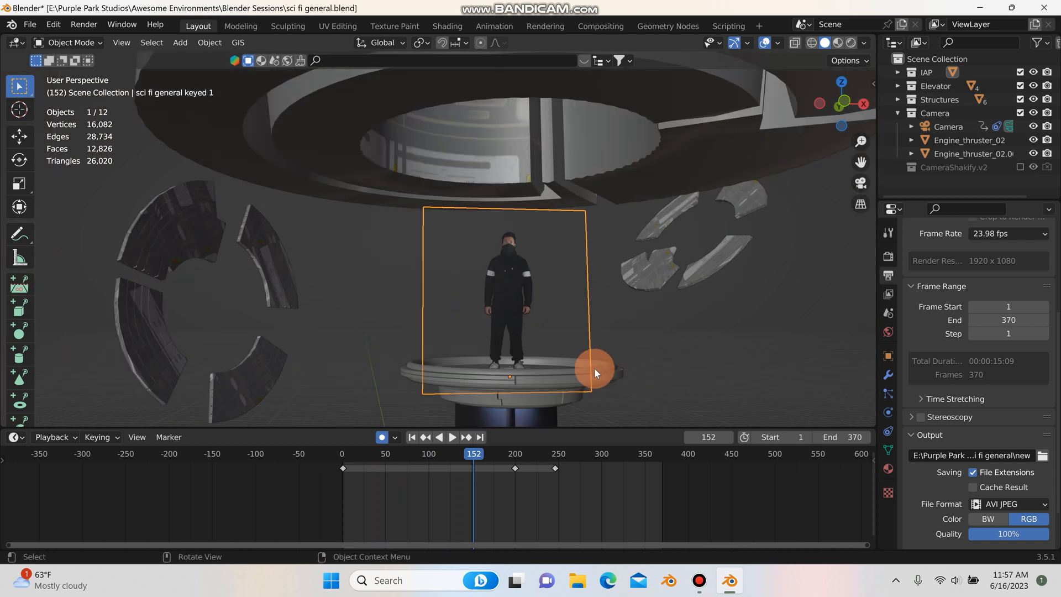
Parent the actor plane to the elevator disc with Ctrl+P Object, then replay the animation
drag(596, 372, 595, 328)
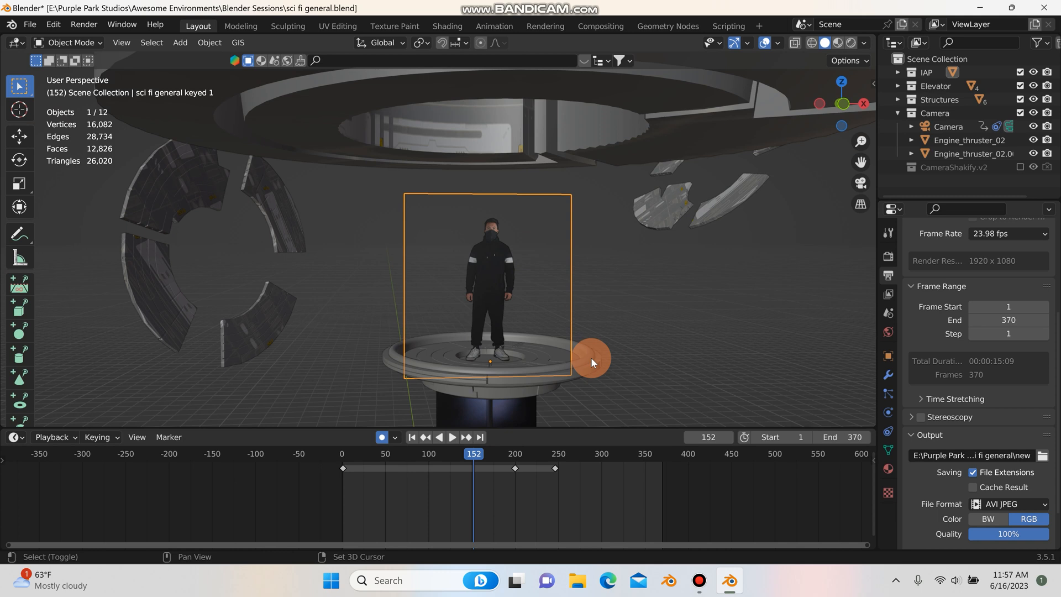
click(592, 362)
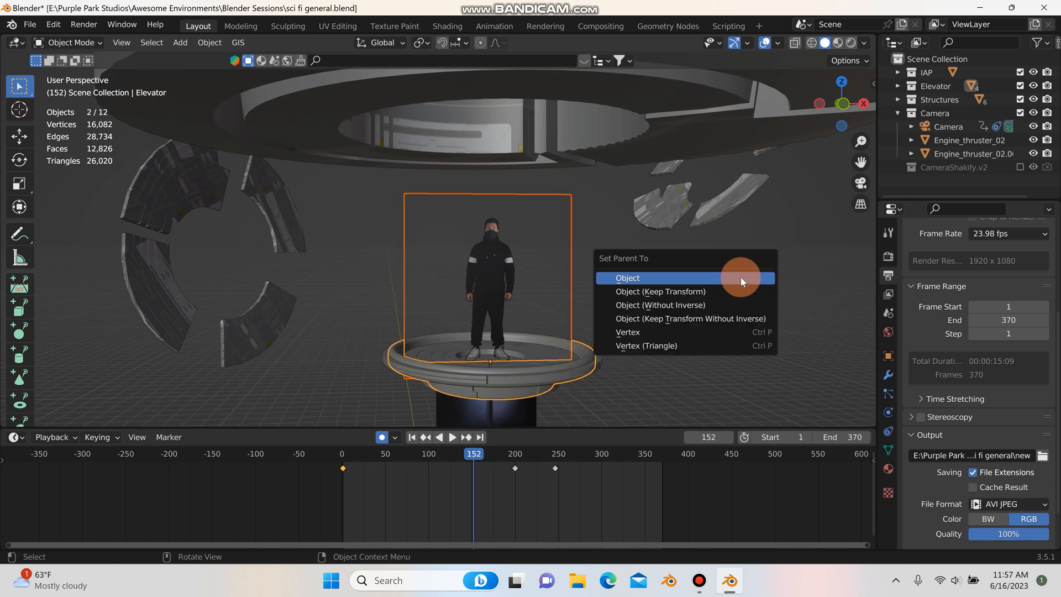
mouse_move(741, 278)
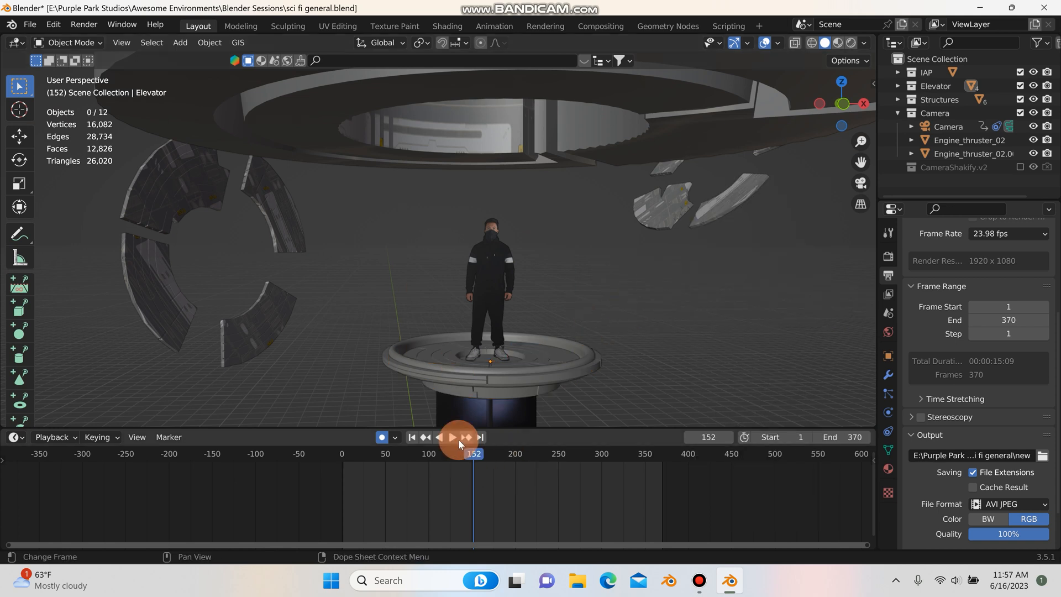
click(451, 437)
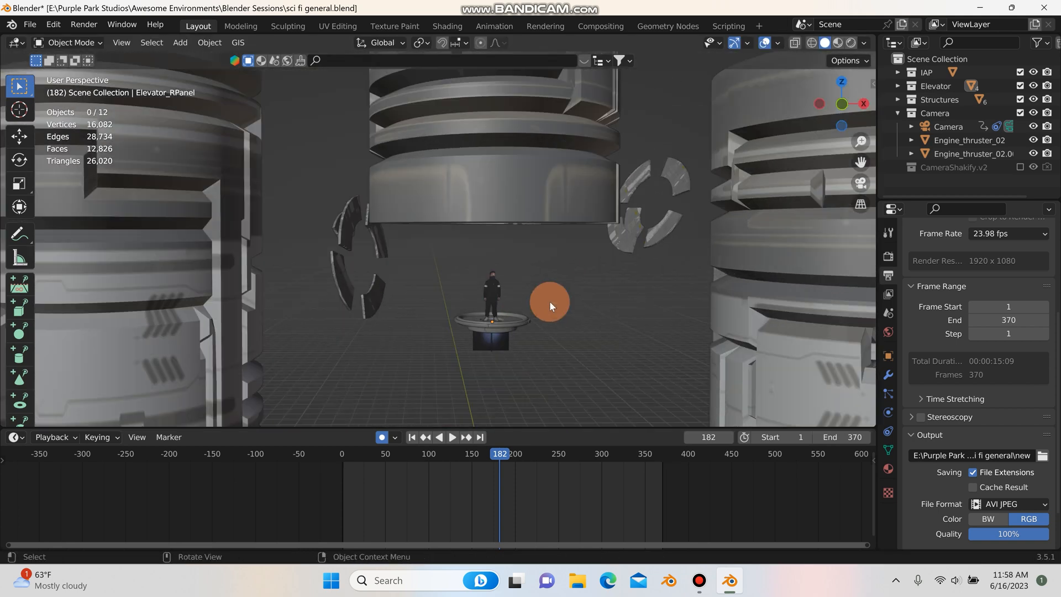
mouse_move(547, 310)
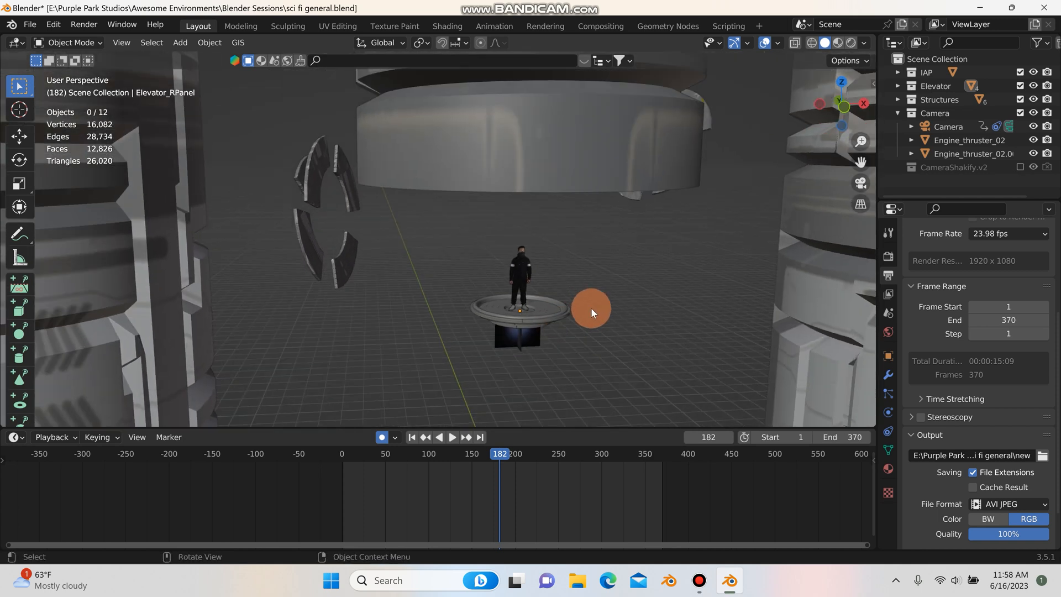
Orbit around the rising disc during playback to view the rendered sky scene
drag(590, 308, 558, 308)
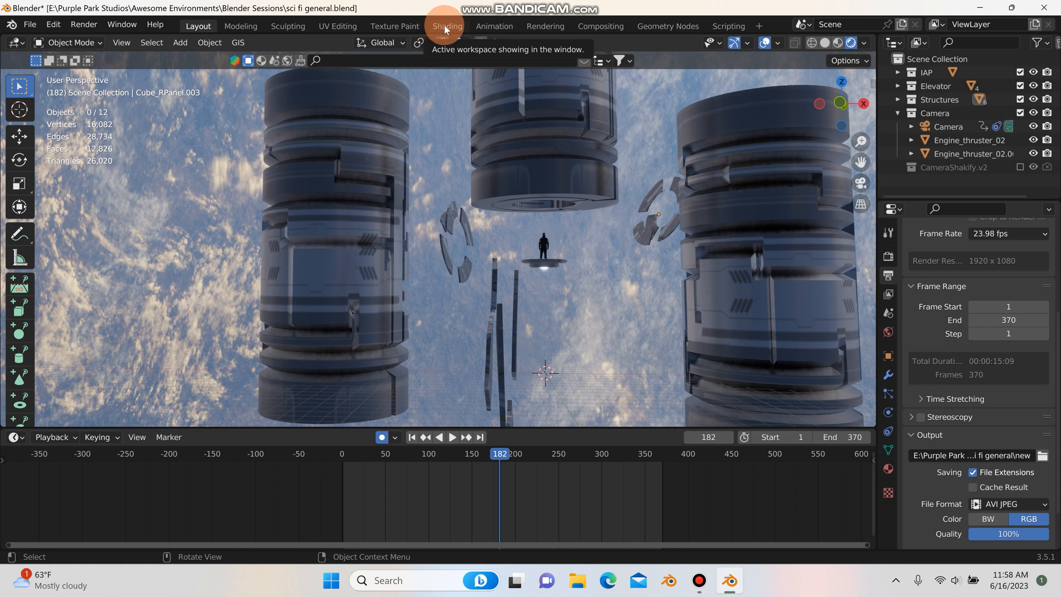
Open the Shading workspace and switch the shader editor to World nodes
click(445, 26)
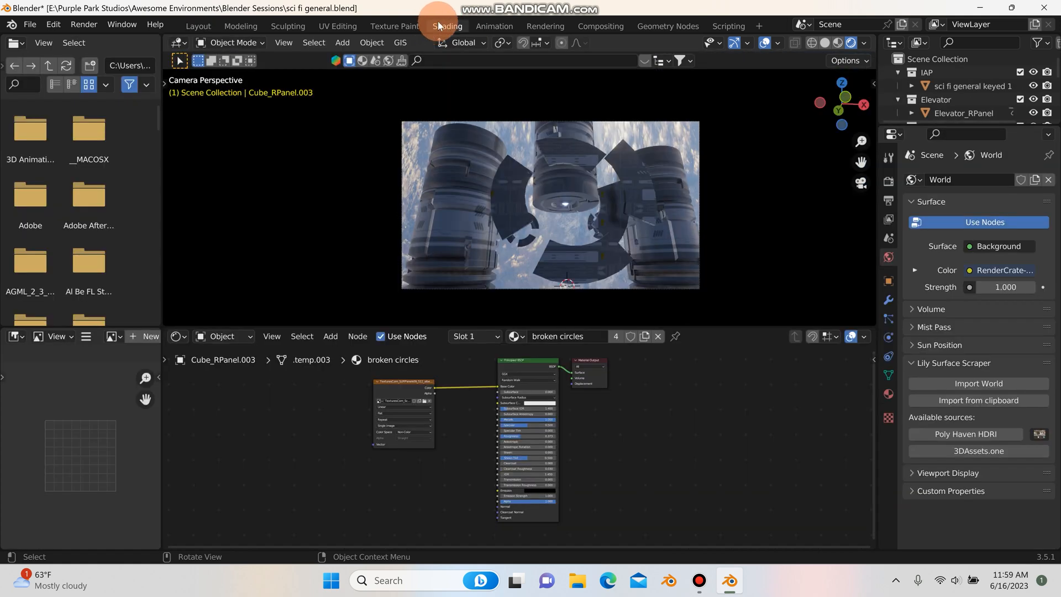
click(221, 336)
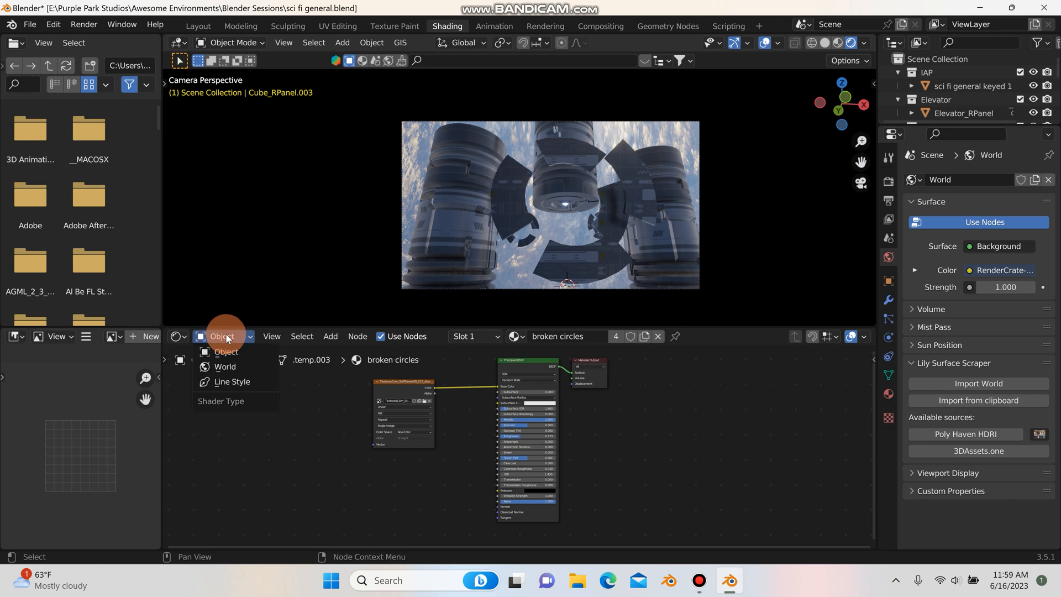
click(225, 366)
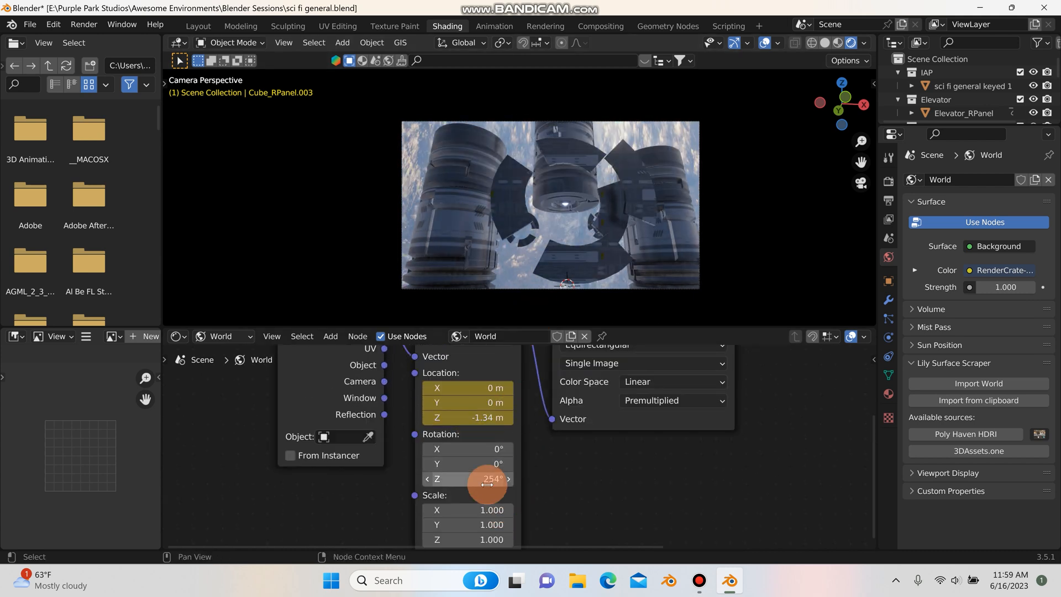
Keyframe the Mapping node's Rotation Z and Location Z values, then return to Layout
drag(487, 478, 494, 478)
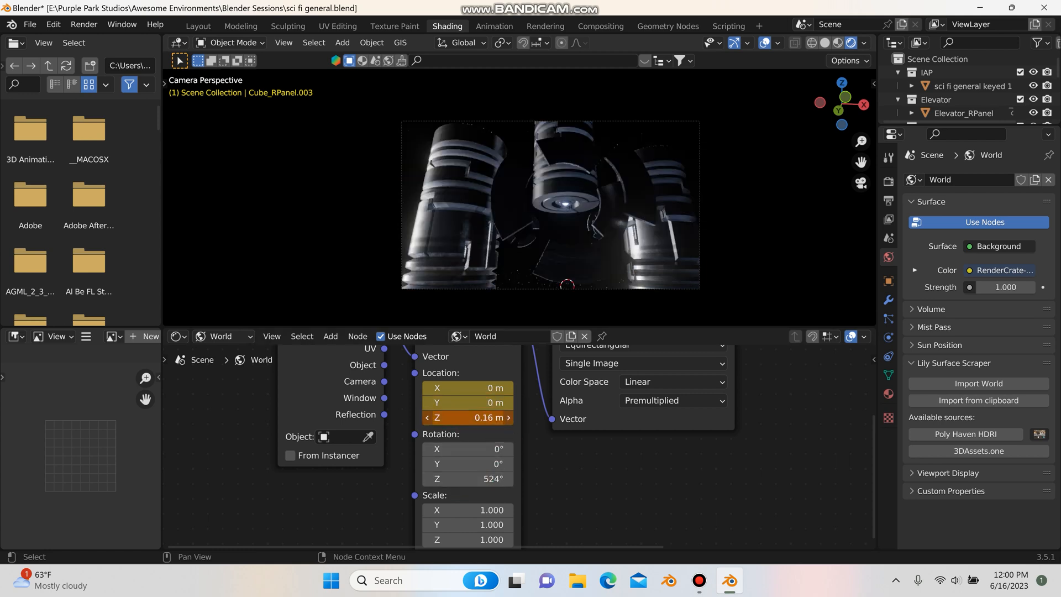
drag(467, 417, 467, 433)
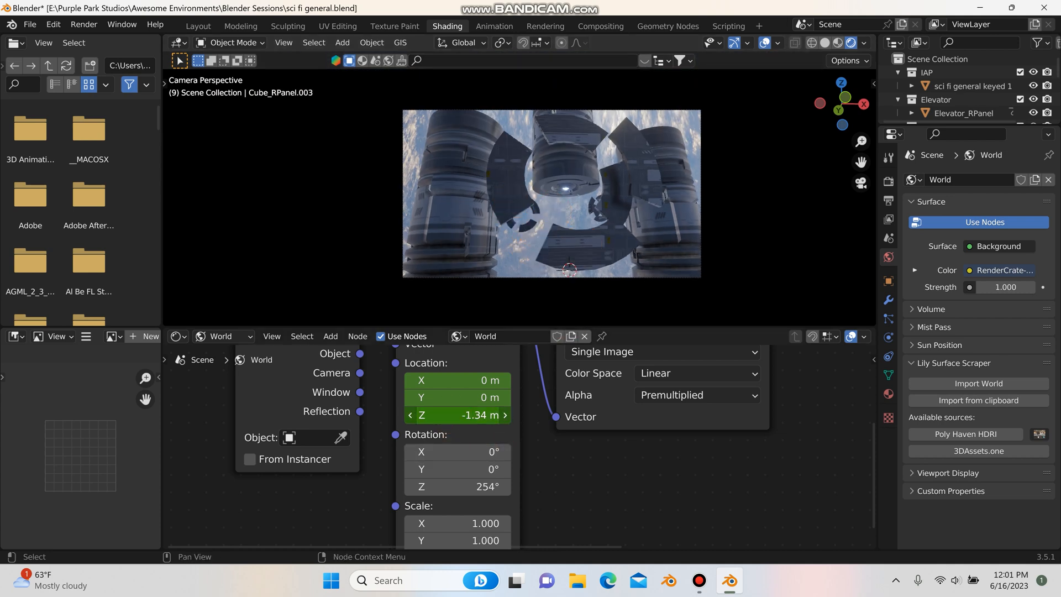
drag(456, 415, 467, 415)
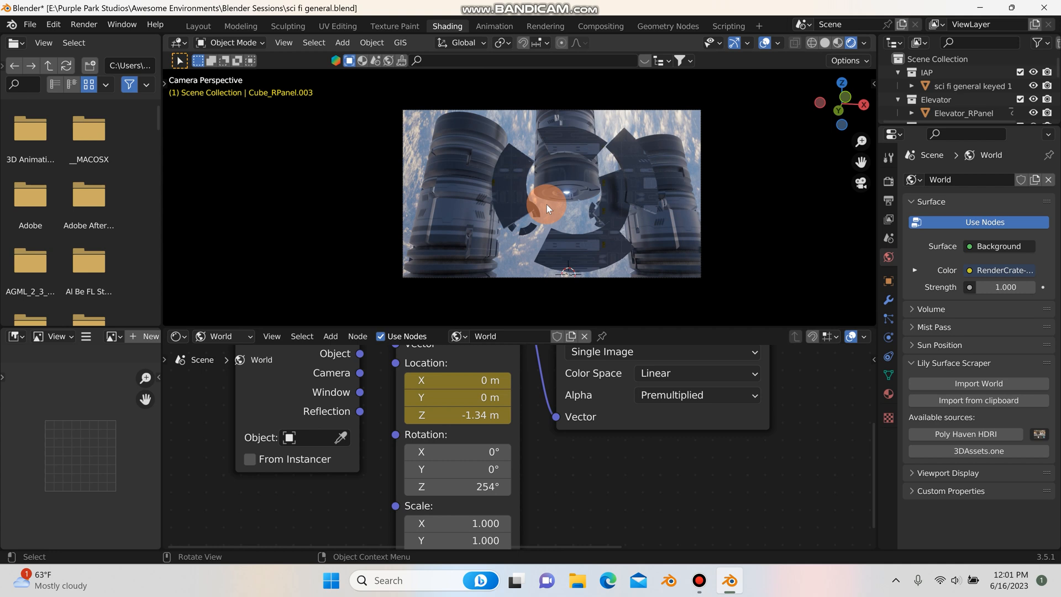
click(198, 26)
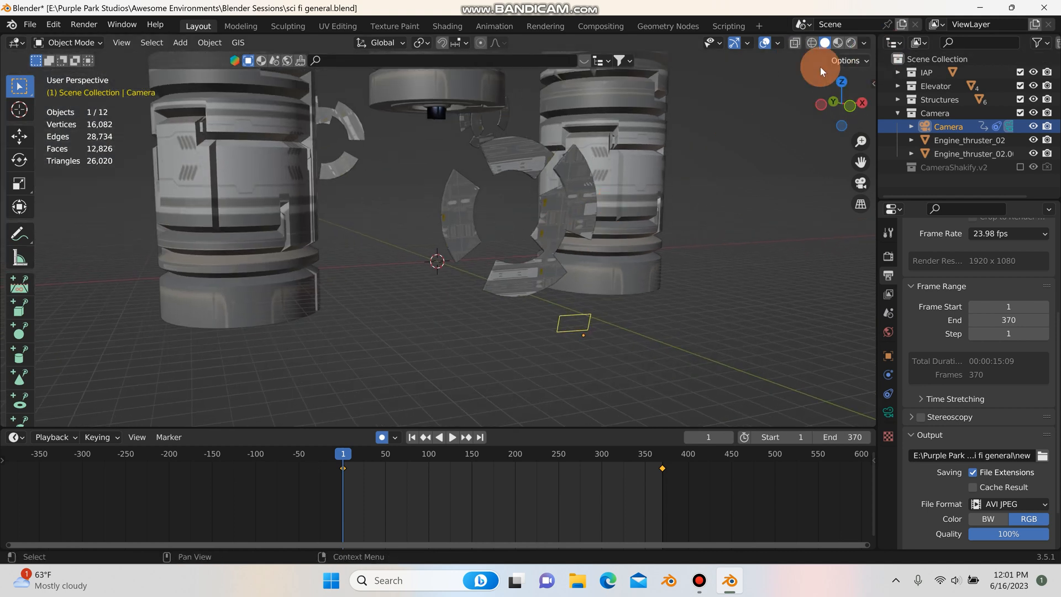
Change the viewport shading colour to Material, then back to Texture
click(863, 43)
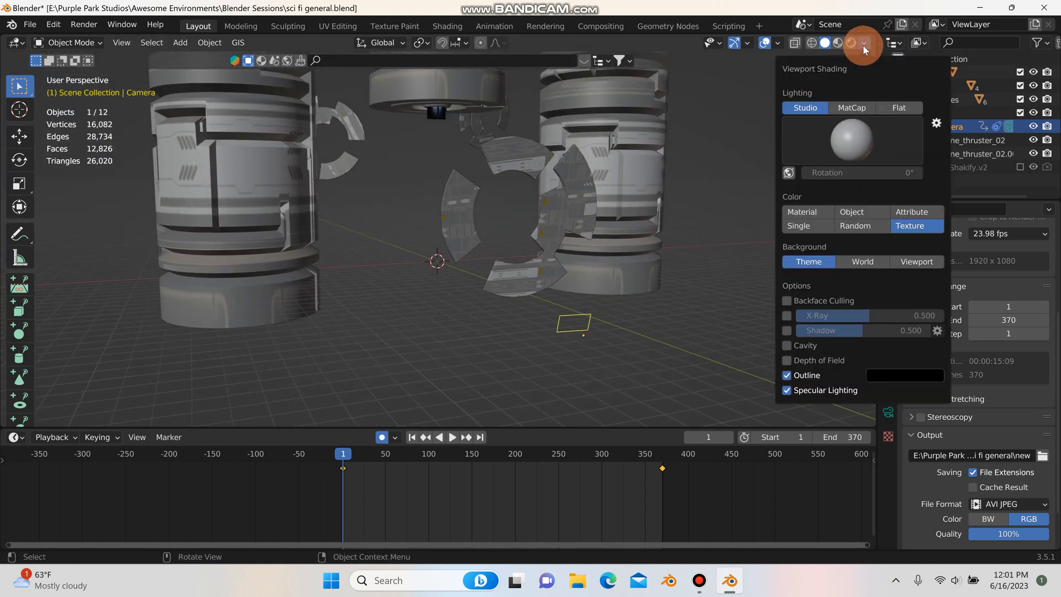
click(801, 211)
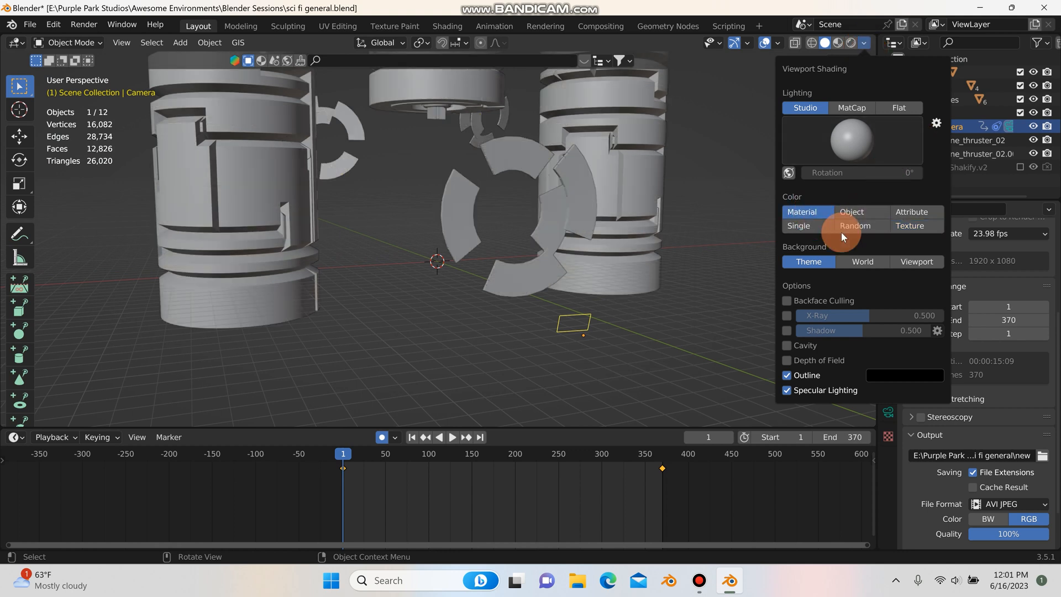
click(863, 43)
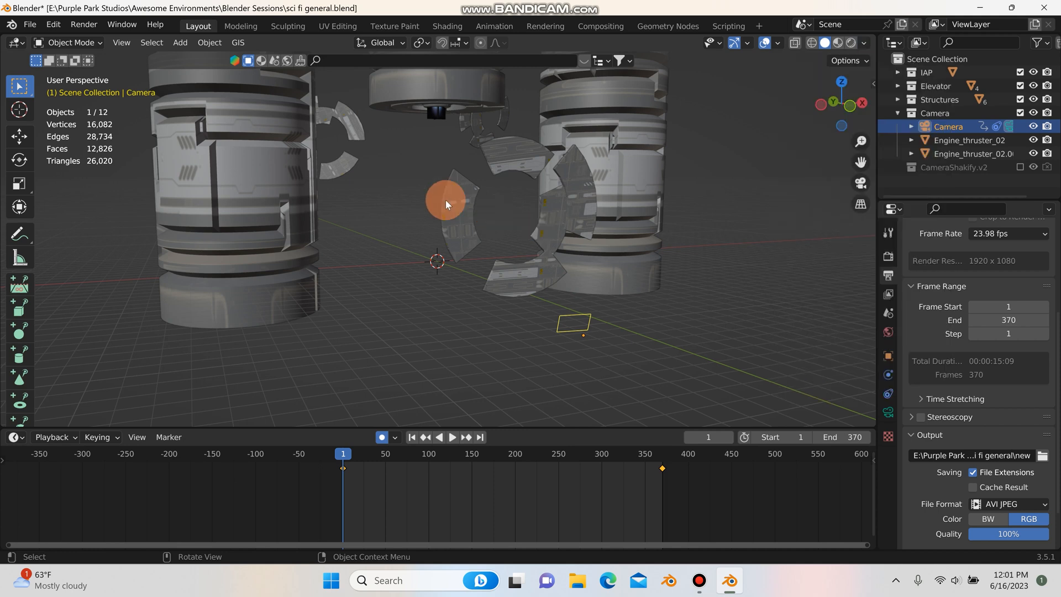
Play the animation in Rendered shading and return to frame 1
click(451, 445)
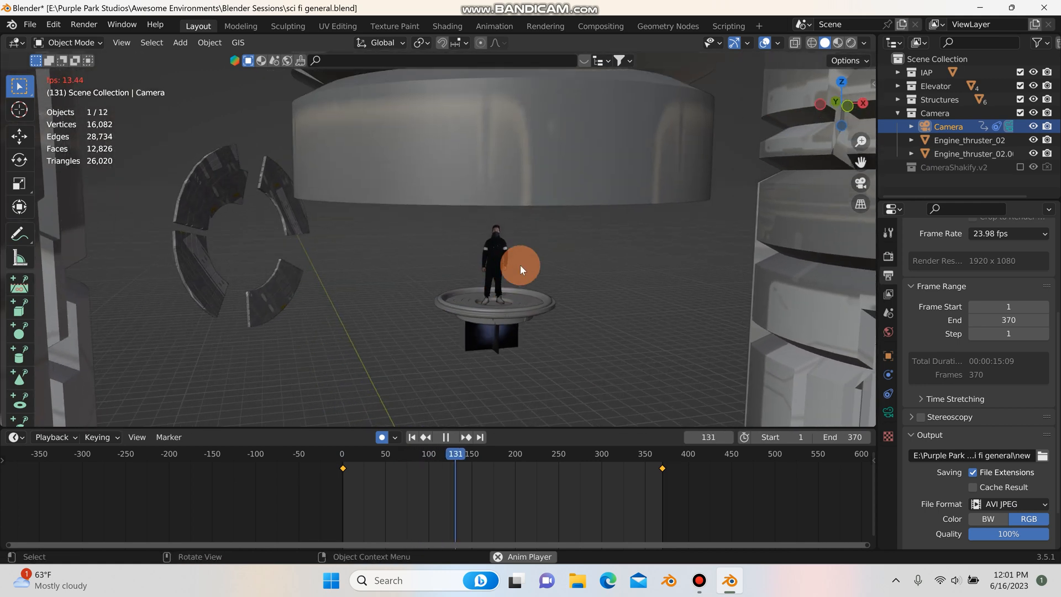
click(446, 441)
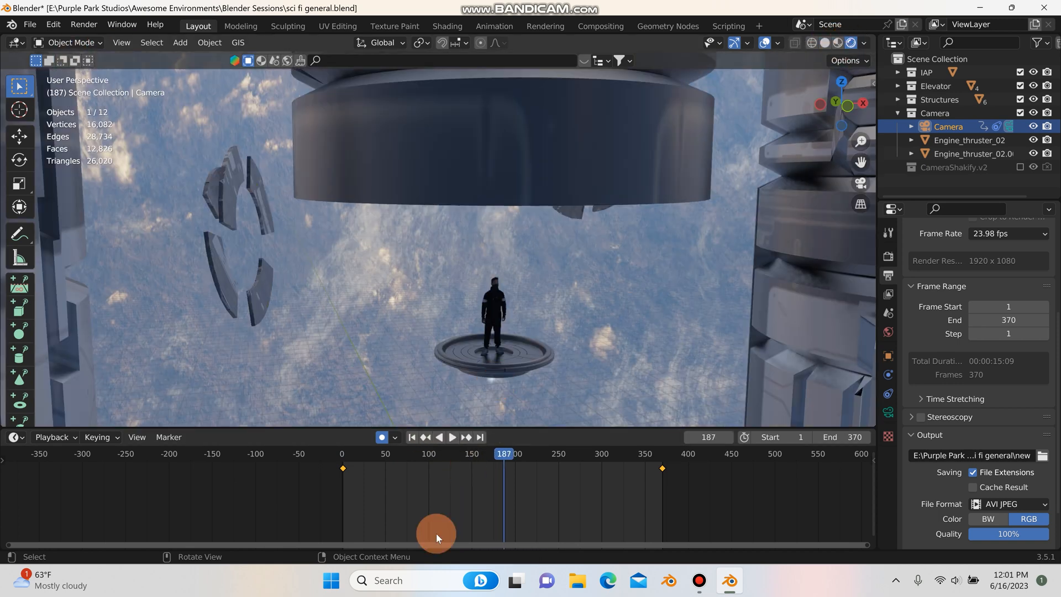
click(451, 439)
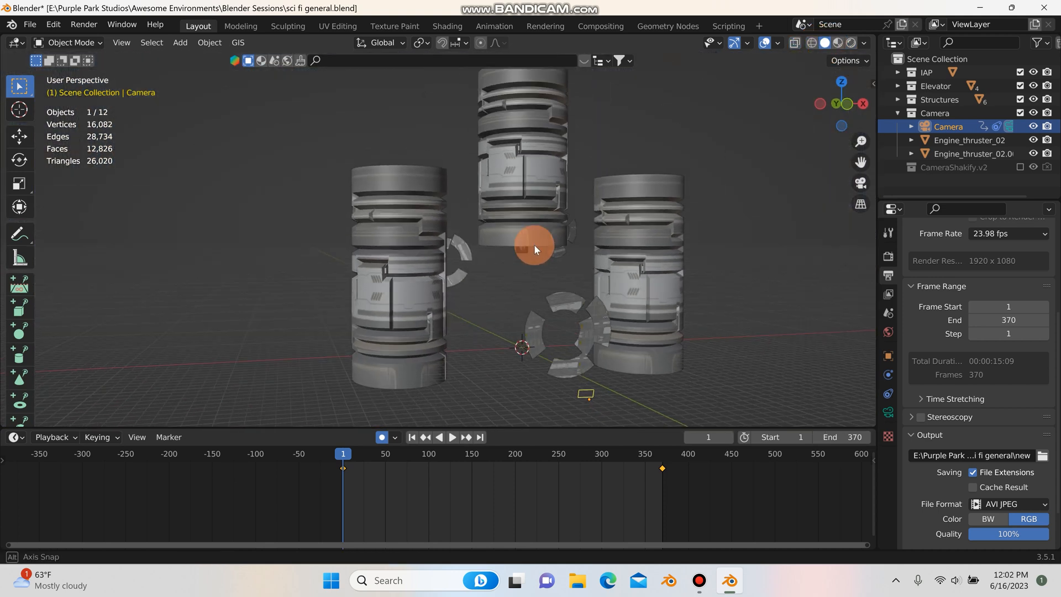
Play and stop the animation, rewind to frame 1, and look through the scene camera
click(451, 436)
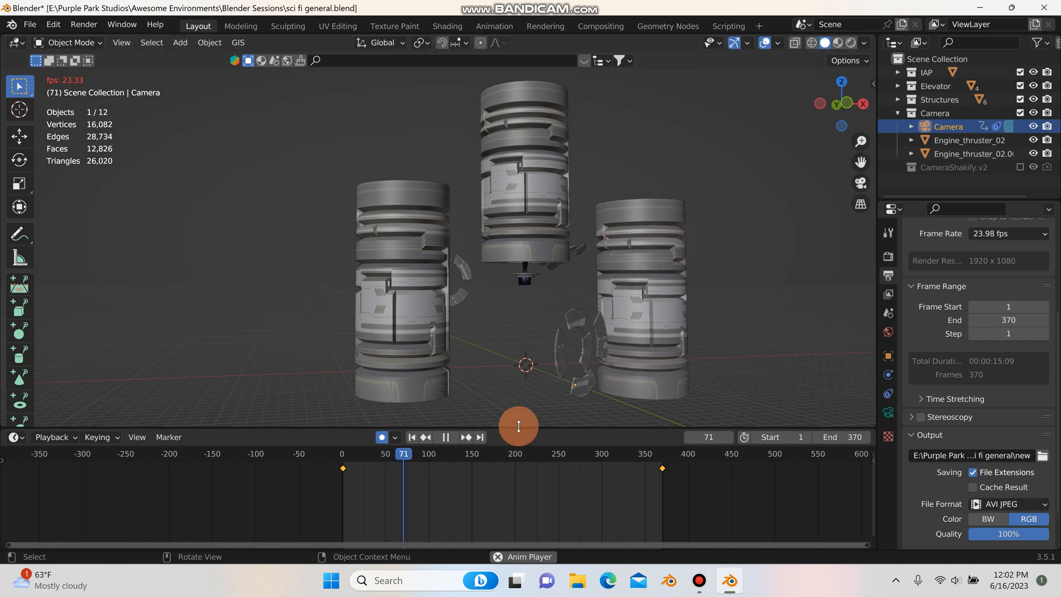
click(444, 436)
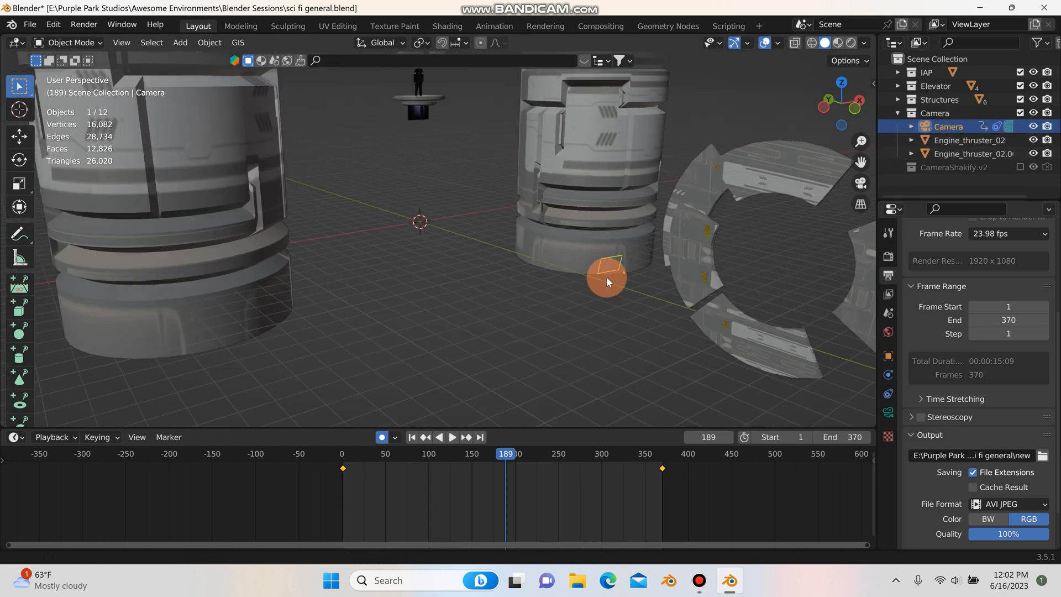
click(451, 436)
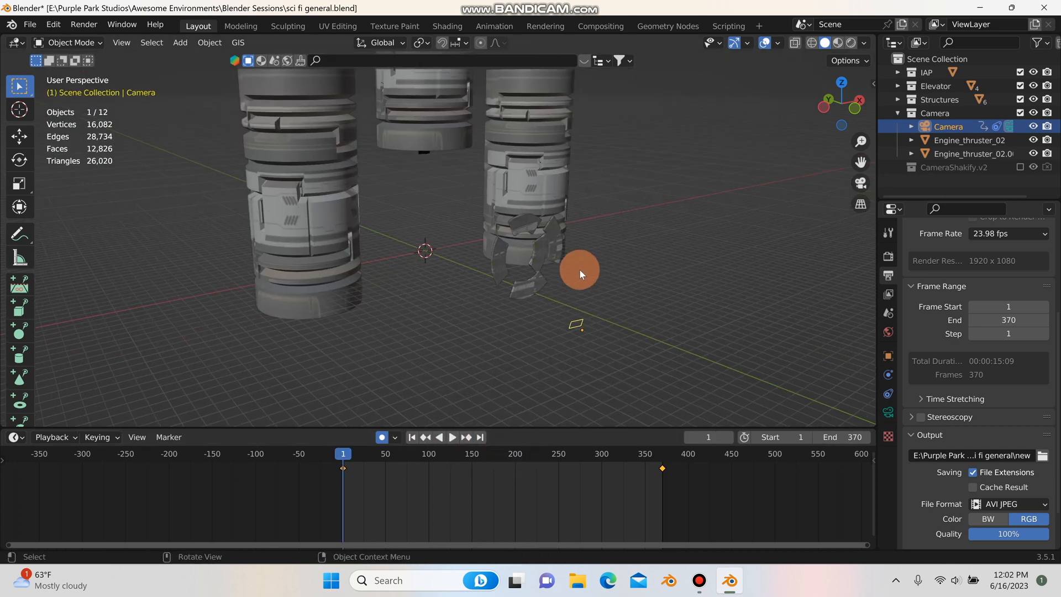
click(452, 437)
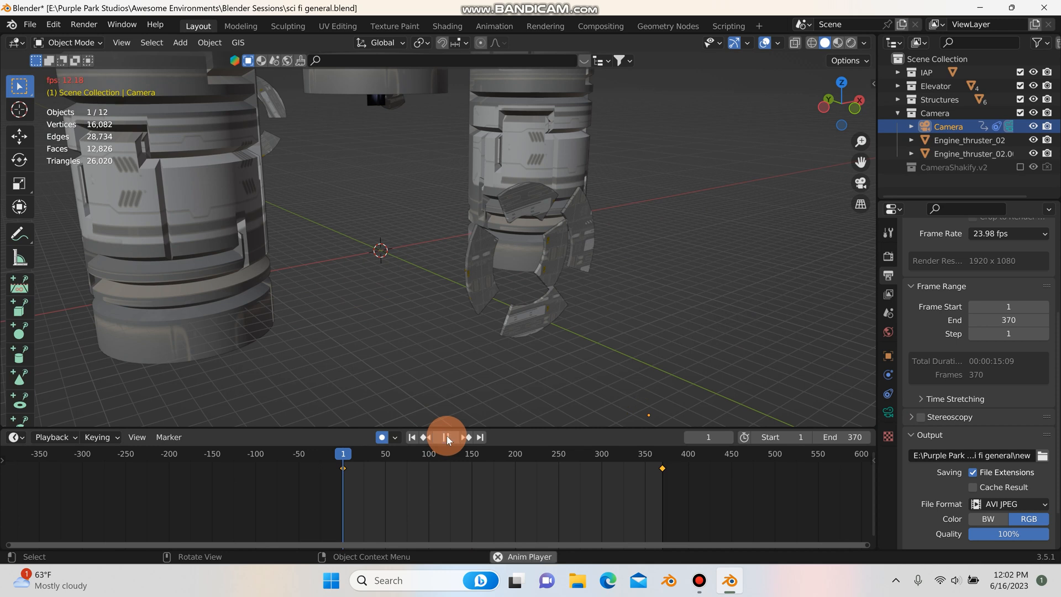
click(445, 438)
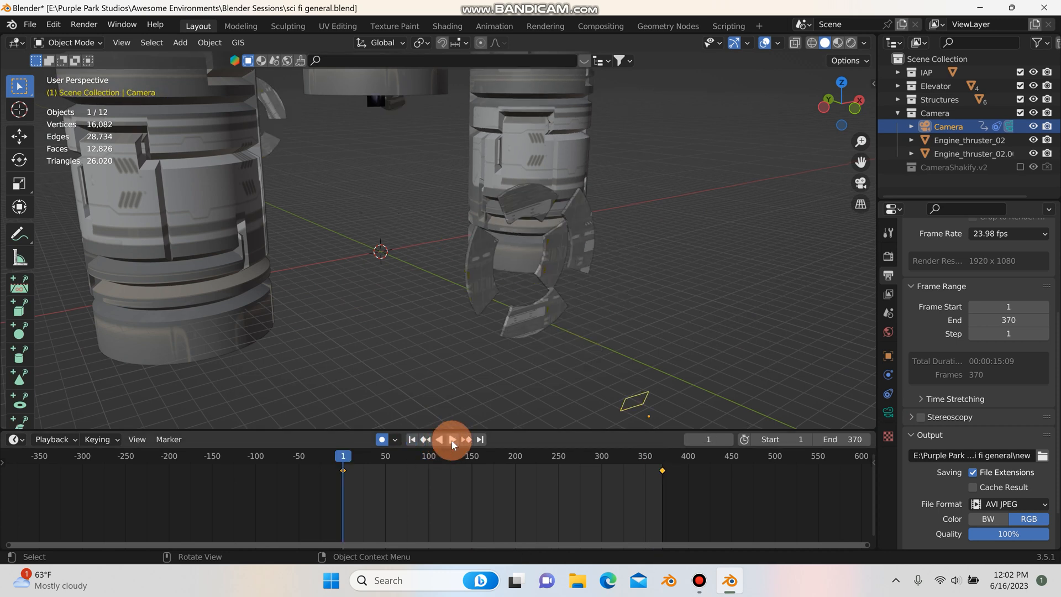
click(452, 443)
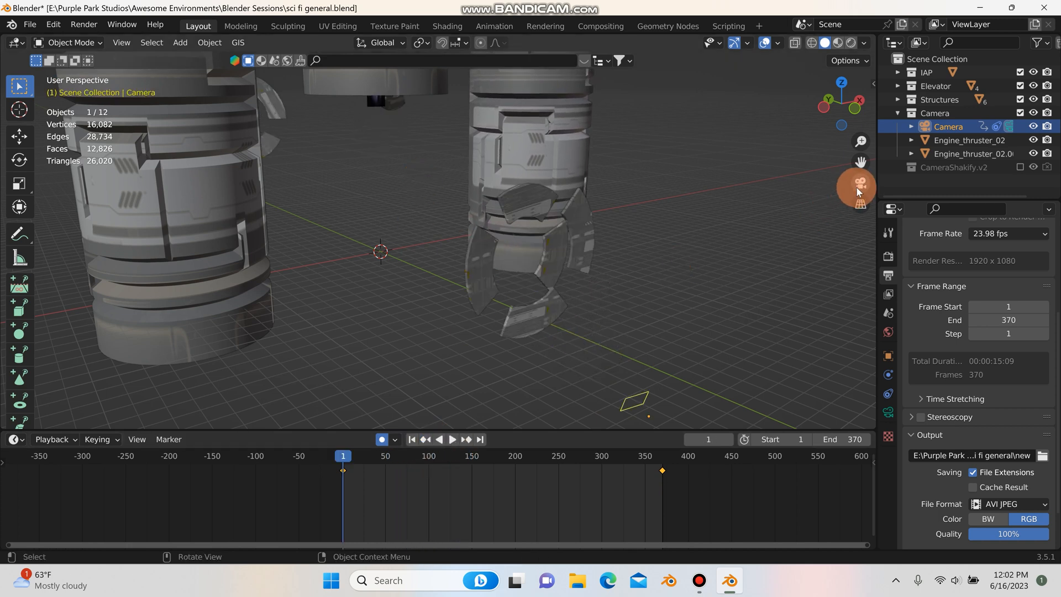
click(450, 438)
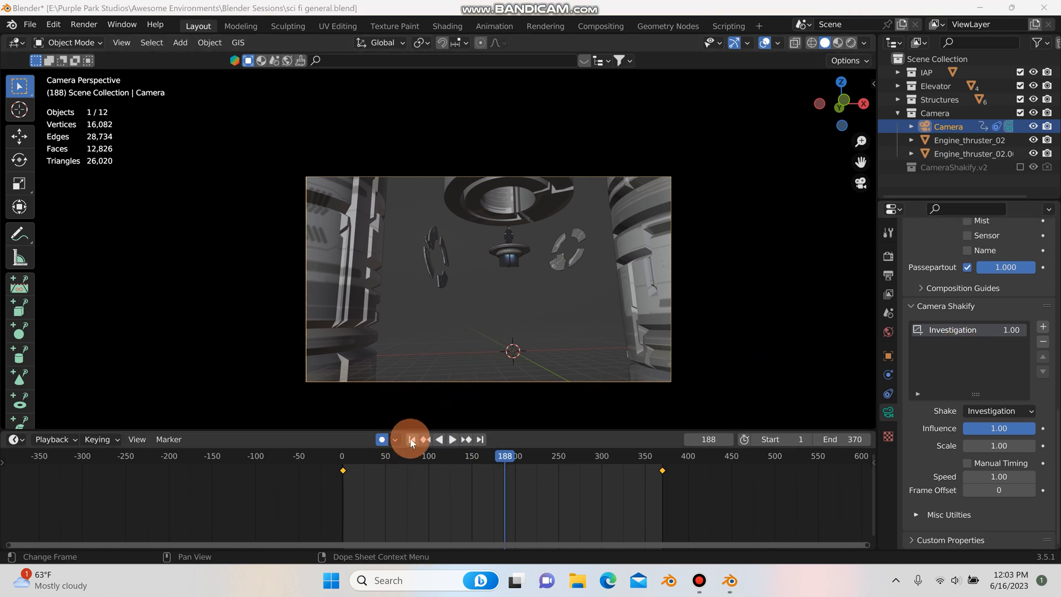
Add and remove a shake slot, then set the shake to Spaceship Shake (2D)
click(451, 439)
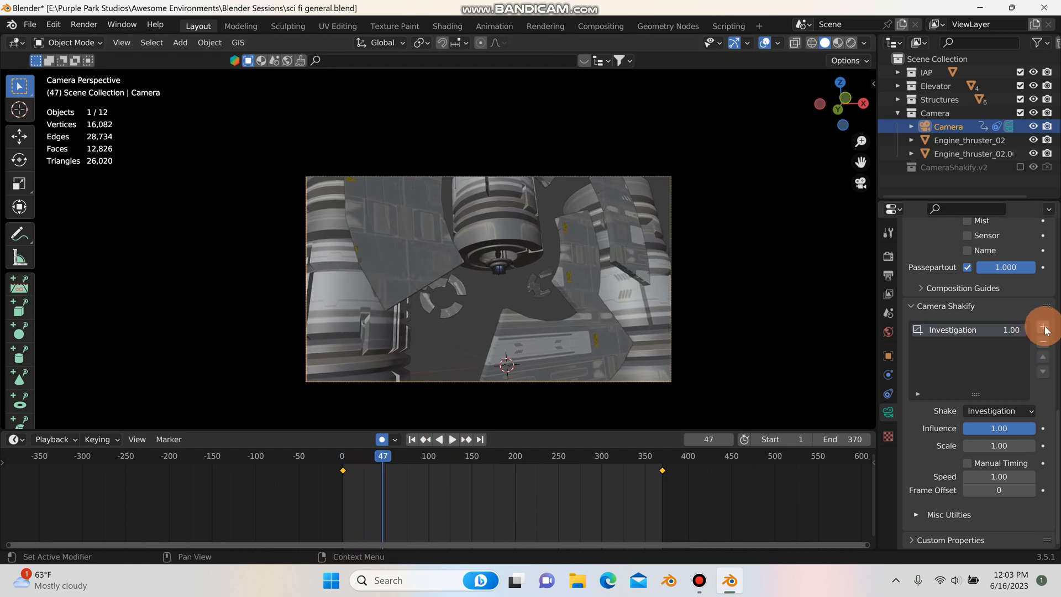
click(1043, 328)
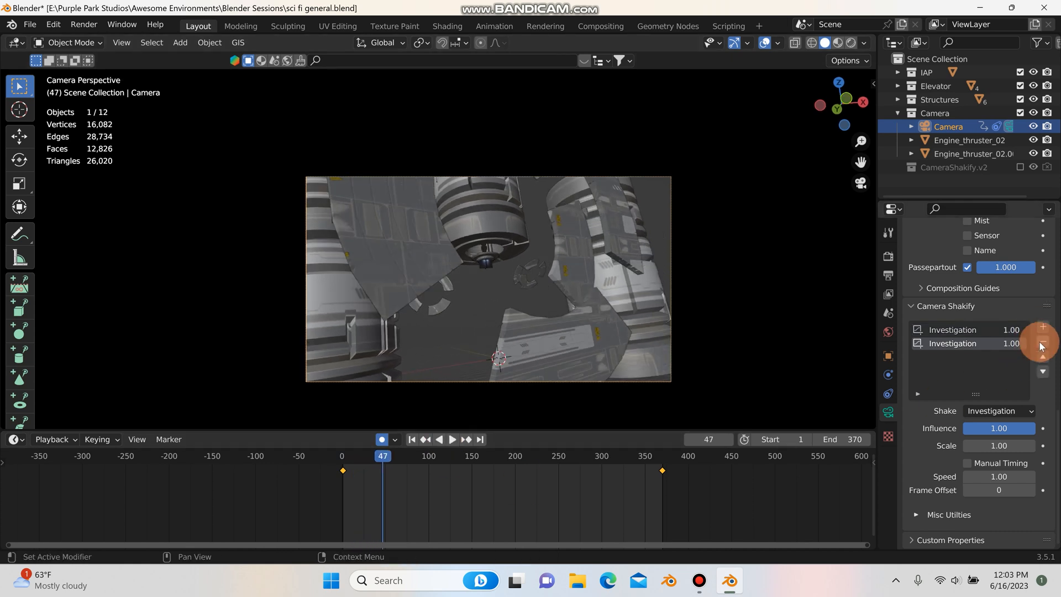
click(1042, 342)
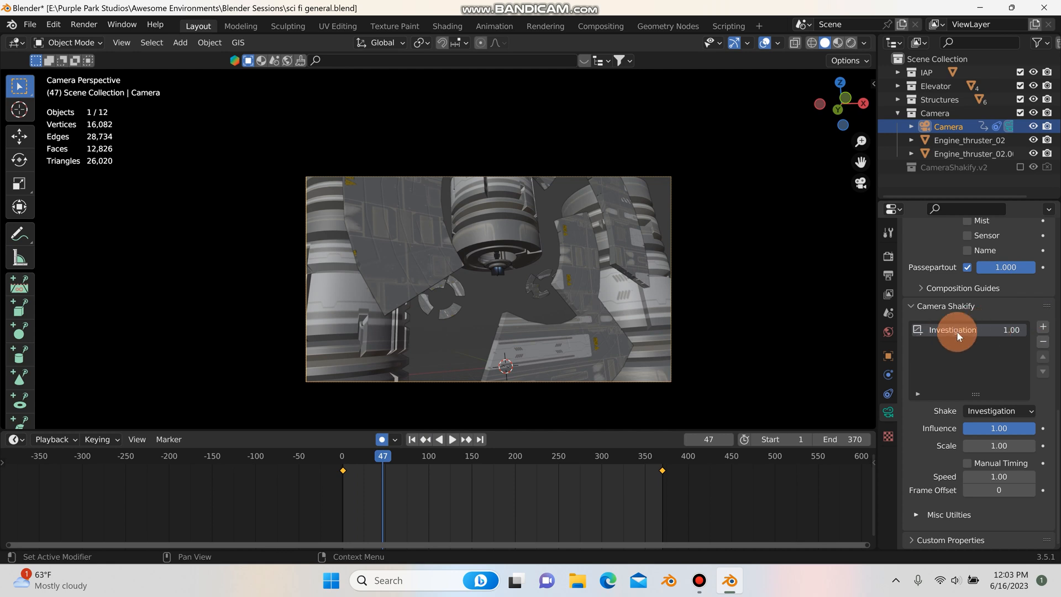
click(999, 410)
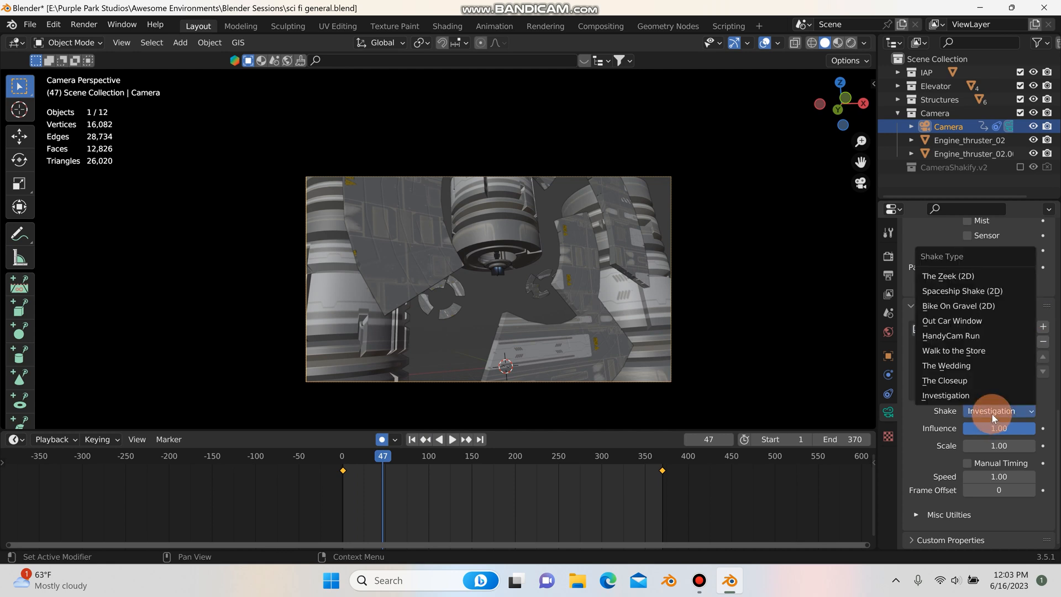
mouse_move(962, 291)
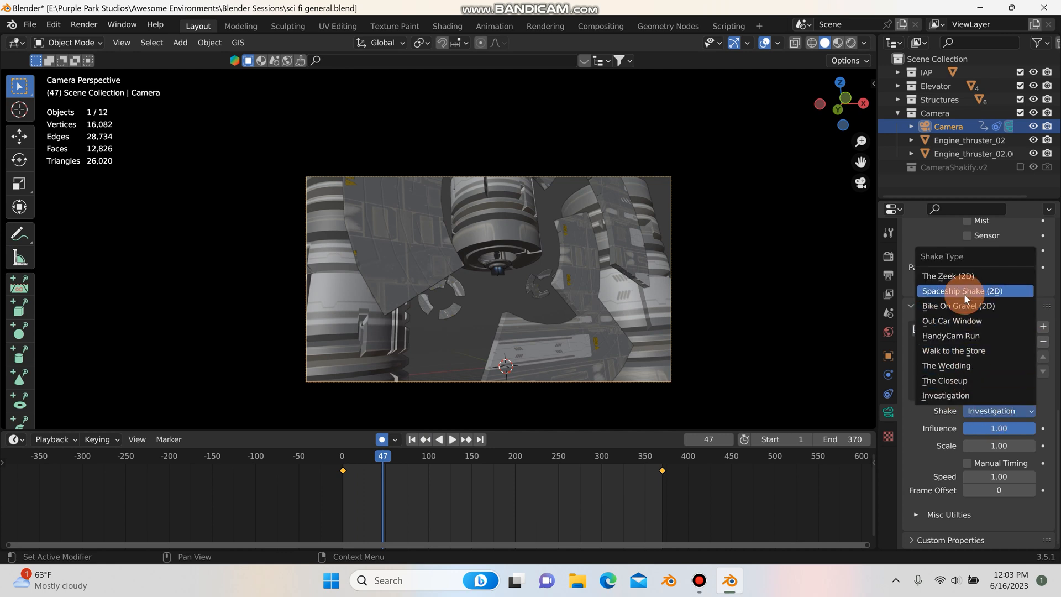
click(963, 290)
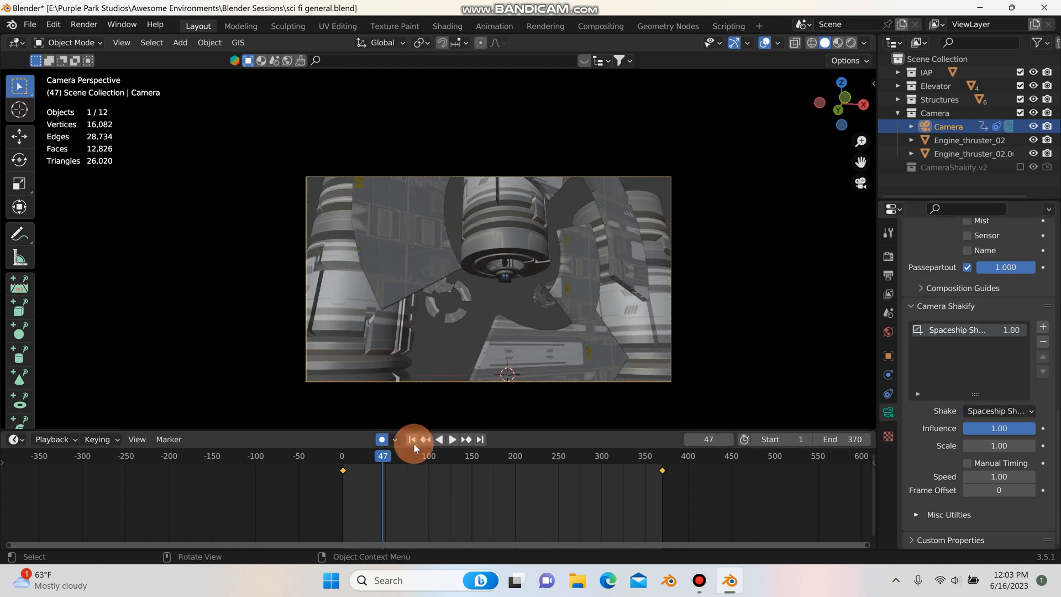
Preview the Spaceship shake, then revert to the Investigation shake
click(452, 439)
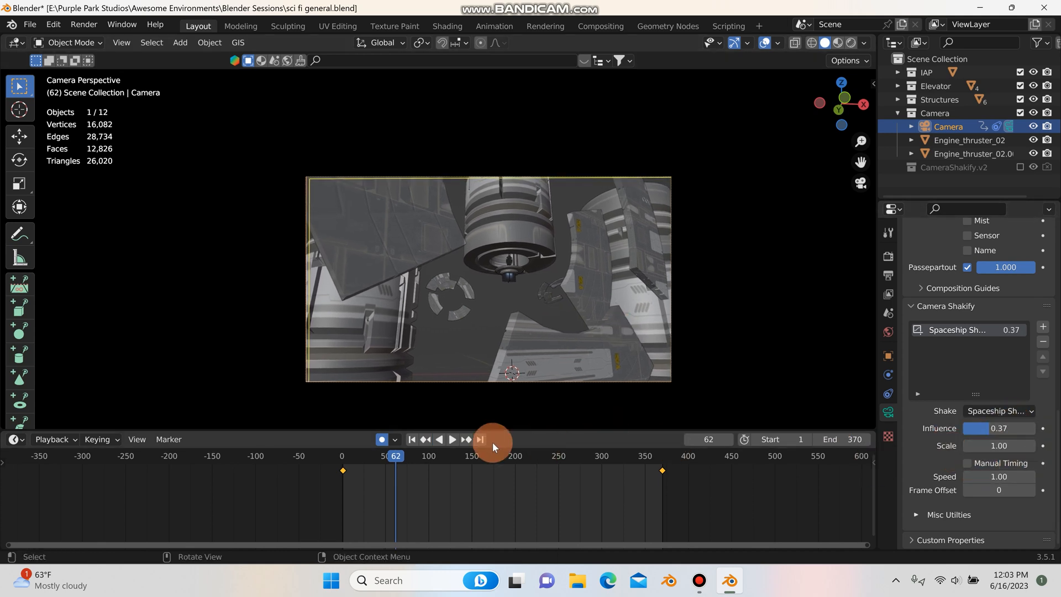
click(451, 440)
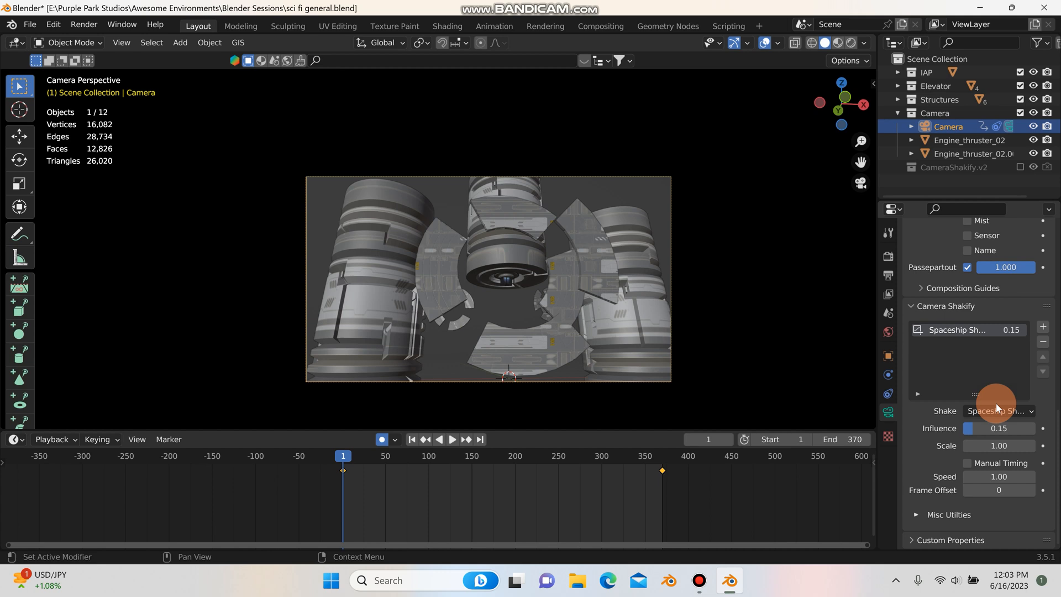
click(997, 410)
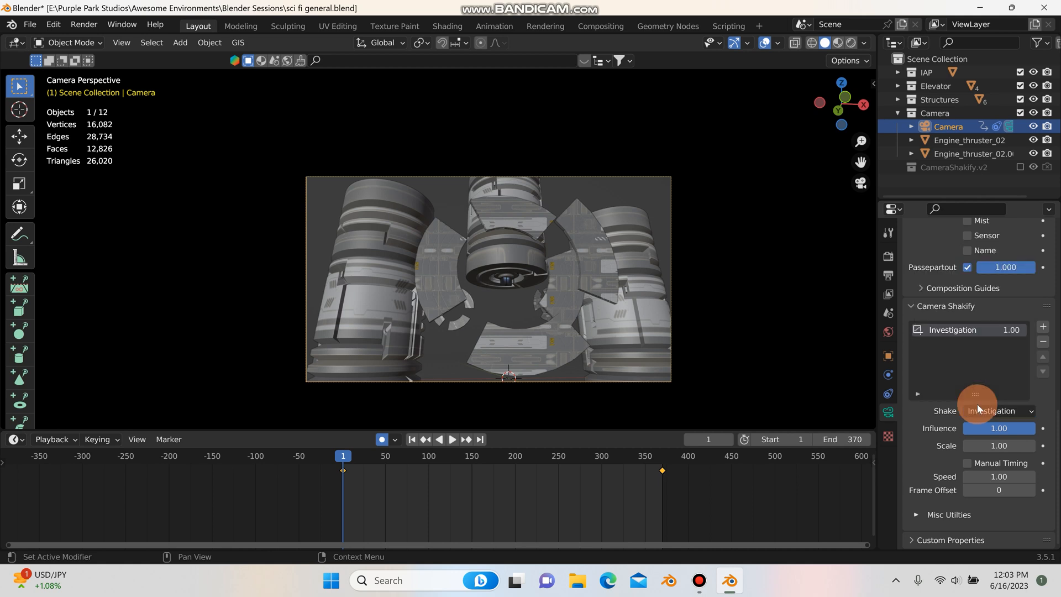
click(451, 439)
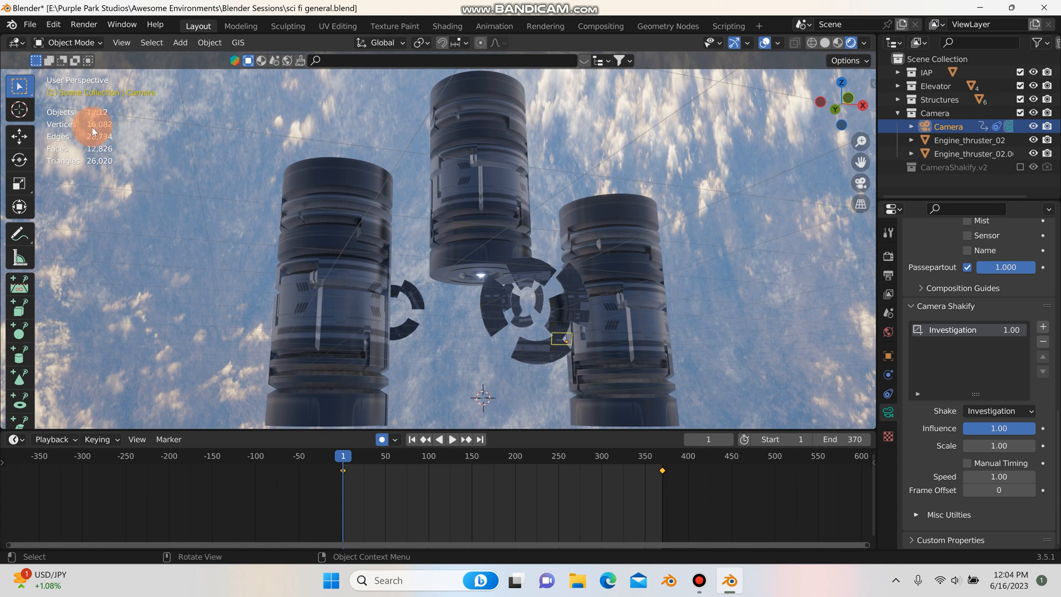
mouse_move(284, 135)
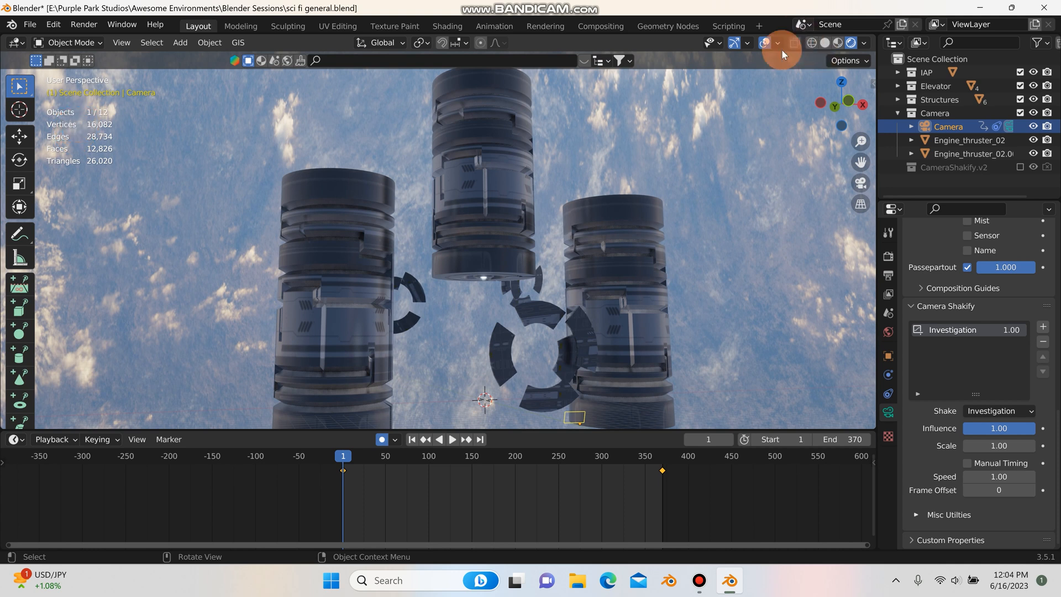
Show the sky in Material Preview, play through the camera, rewind, and exit camera view
click(782, 42)
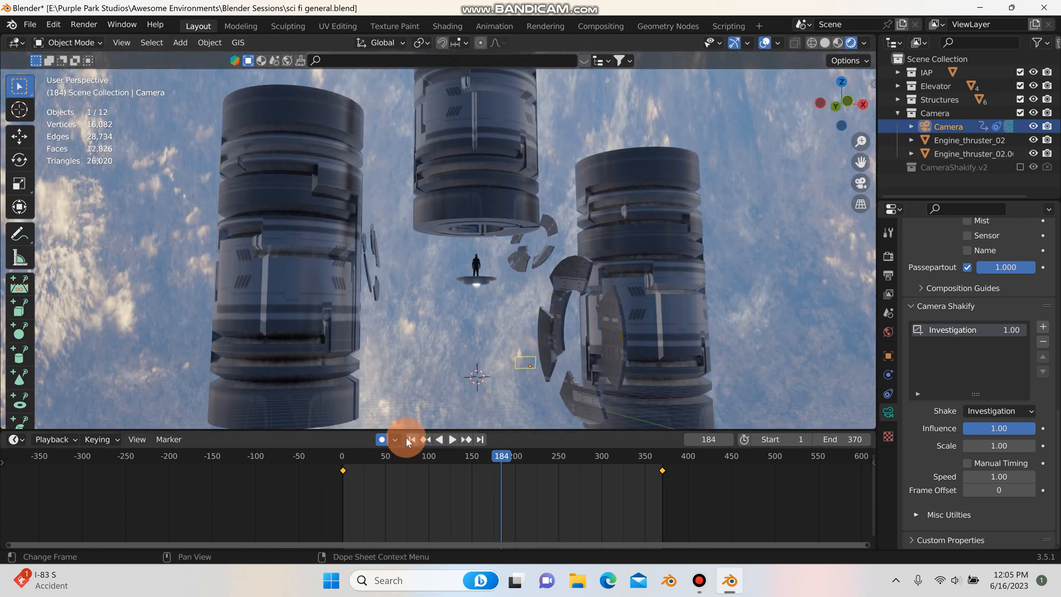
mouse_move(407, 438)
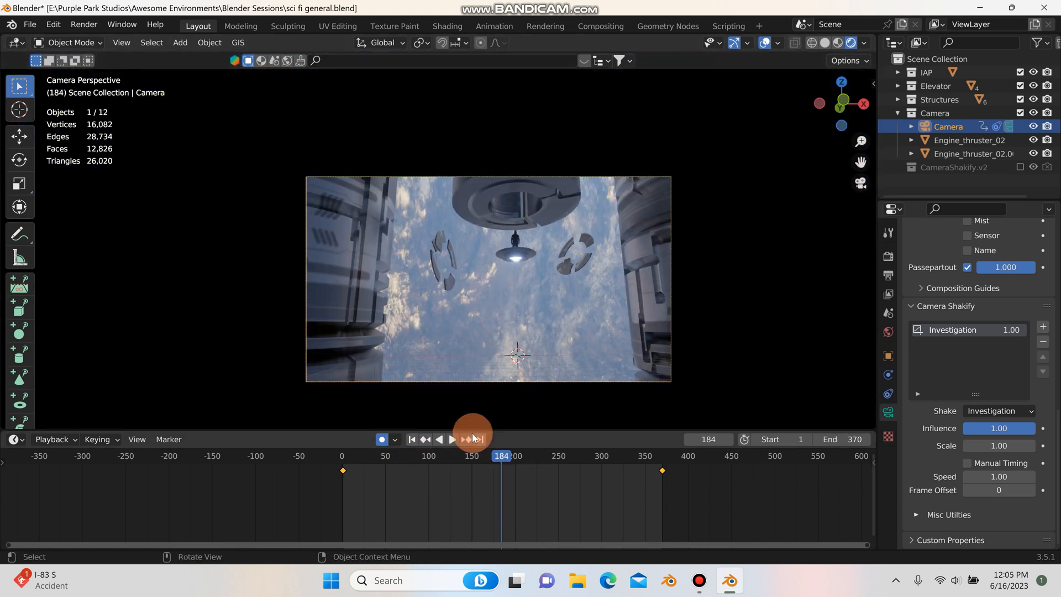
click(411, 439)
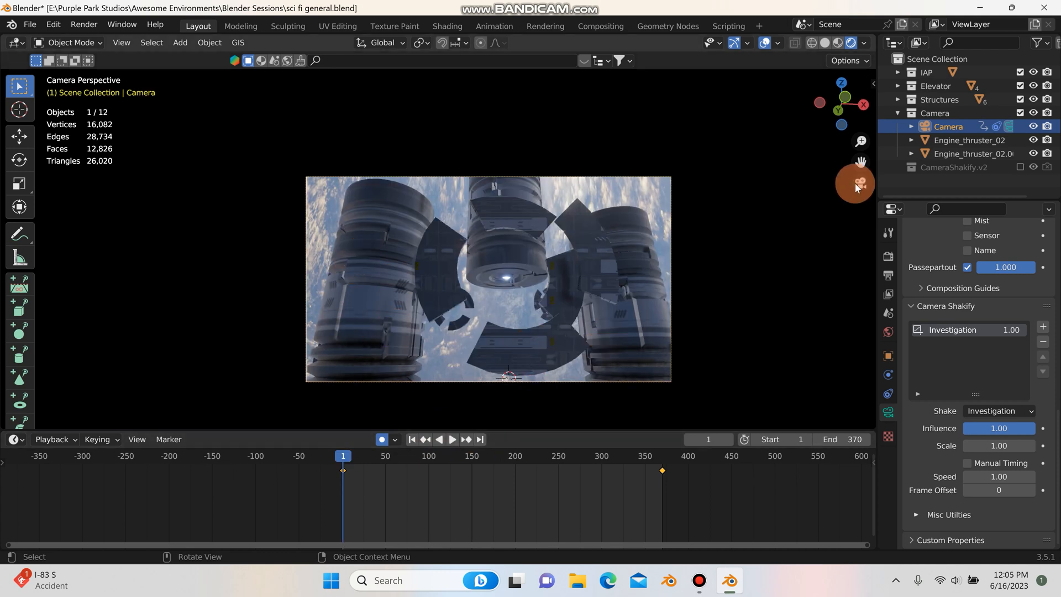
mouse_move(860, 183)
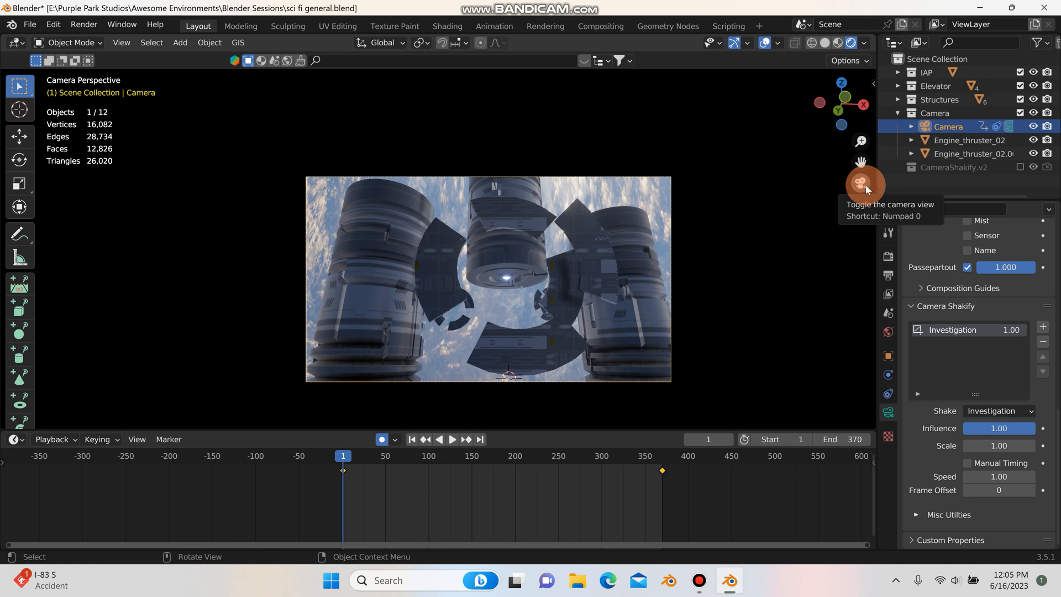
click(861, 184)
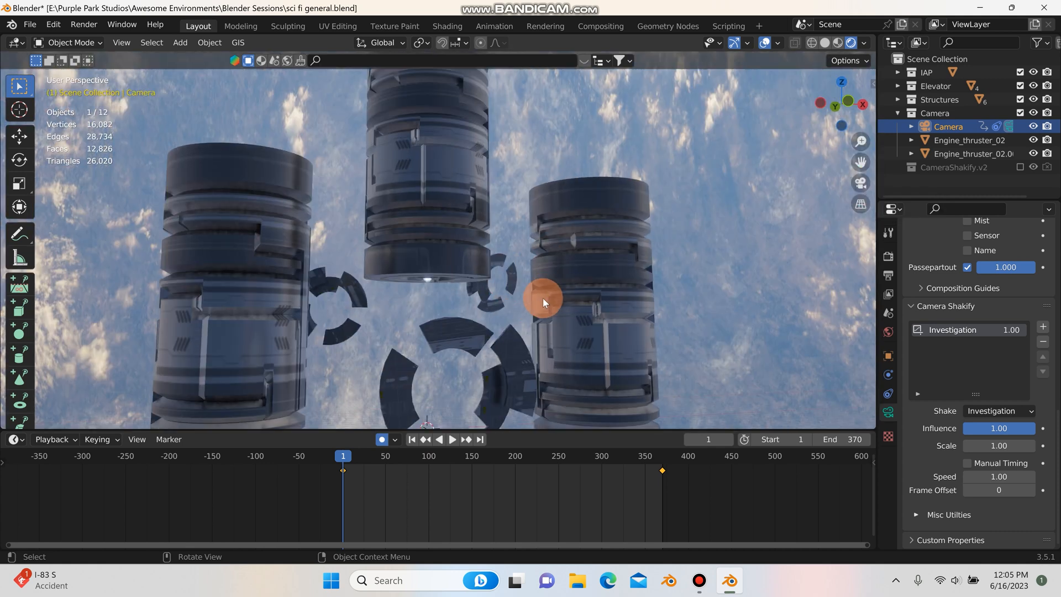